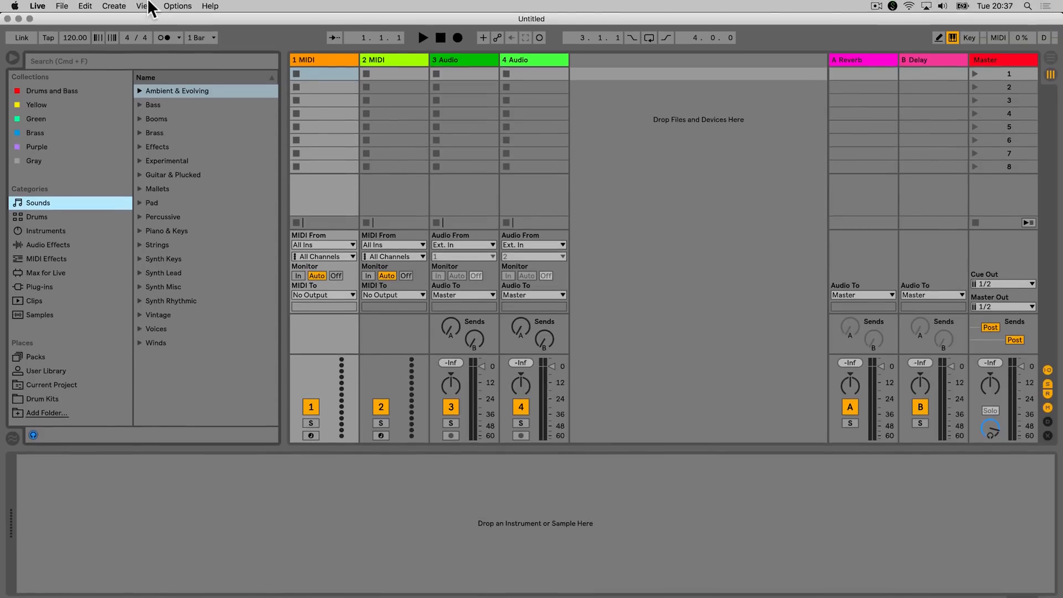
Show the Help View panel with the Live 10 Lessons welcome page via the View menu.
left_click(120, 6)
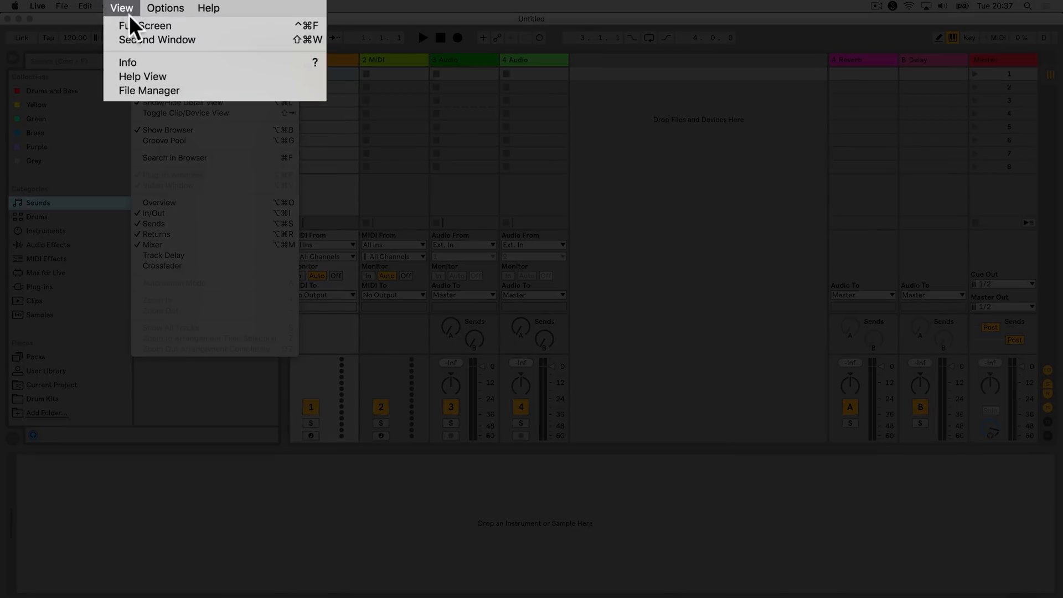
mouse_move(147, 79)
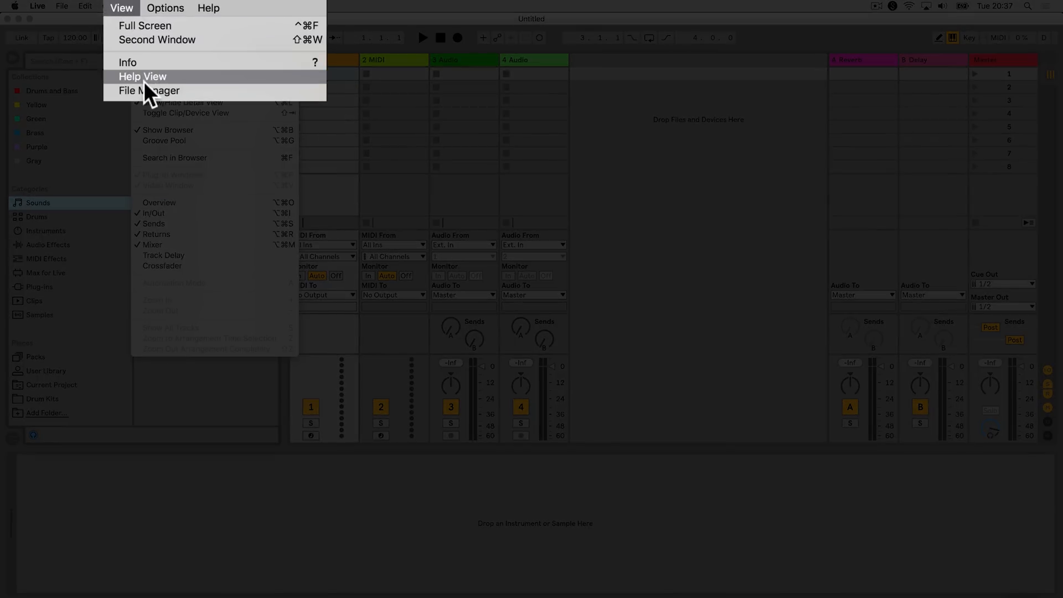
left_click(143, 77)
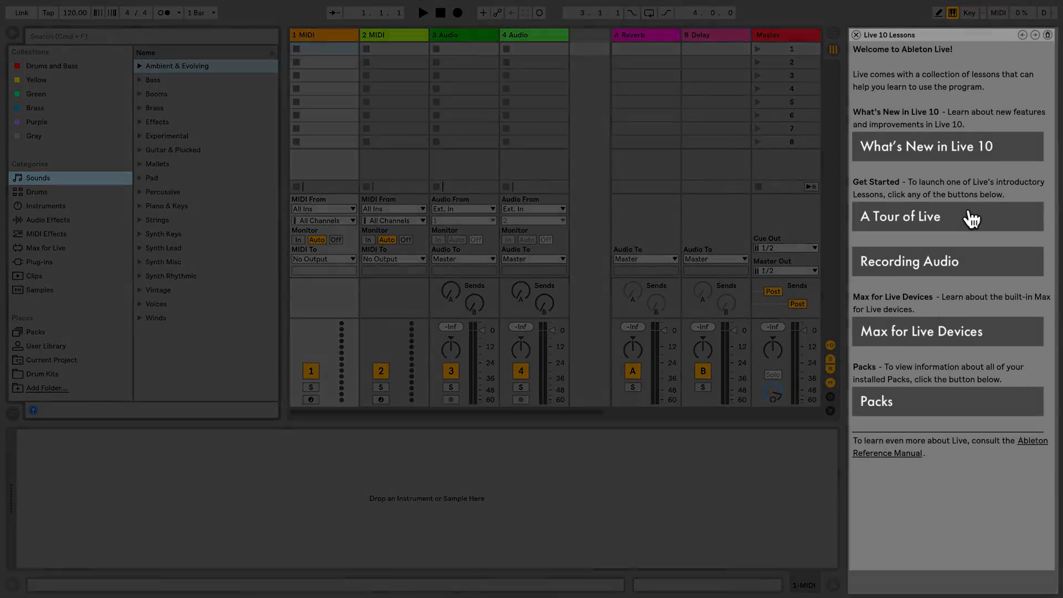
Start the A Tour of Live lesson, page forward to its fourth page, then back one page.
left_click(901, 216)
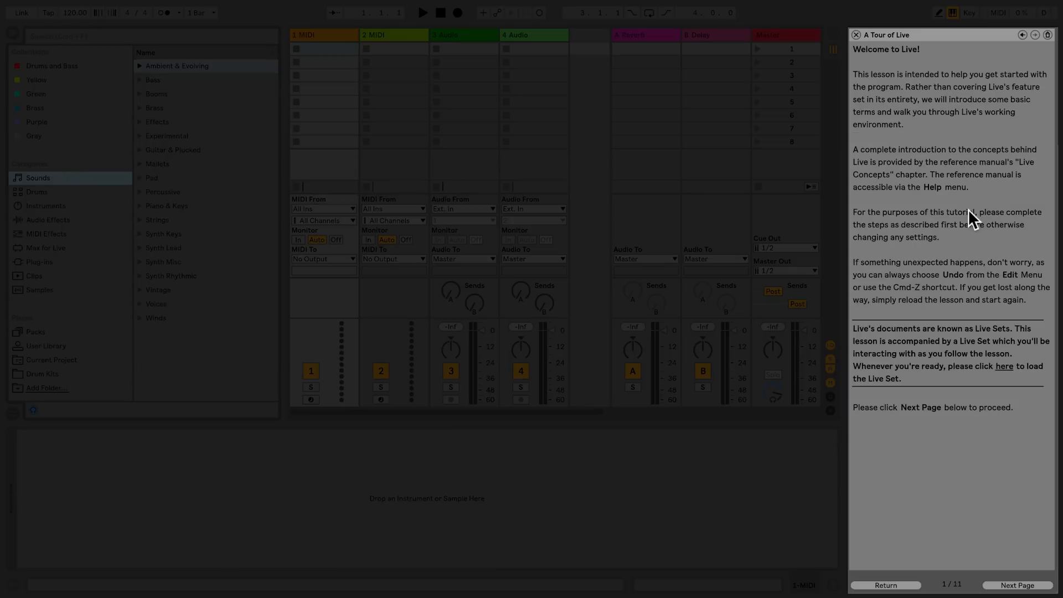
mouse_move(1030, 562)
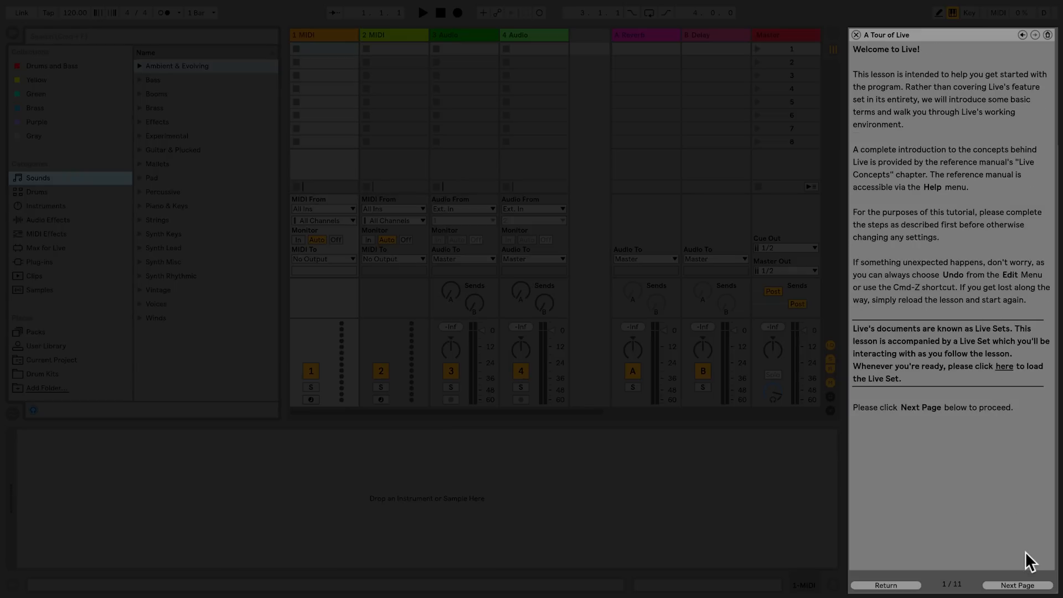
left_click(1017, 585)
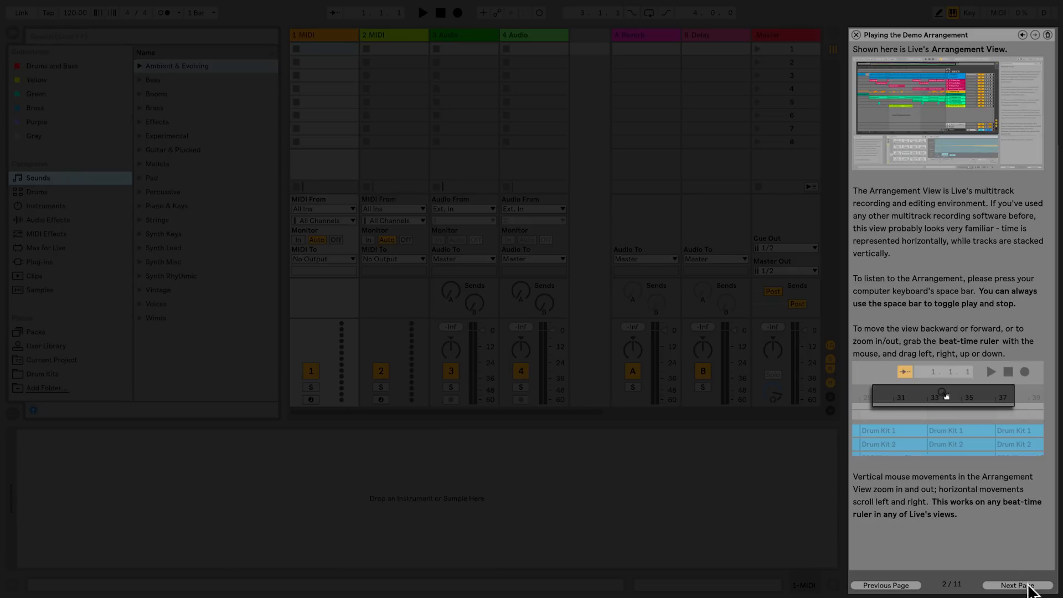
left_click(1016, 585)
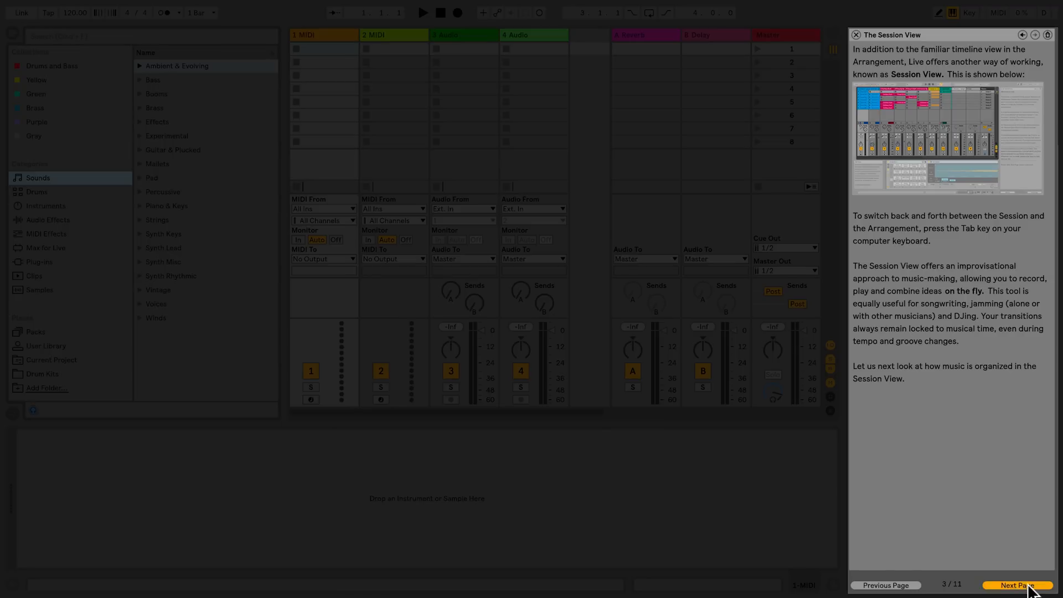
left_click(1016, 585)
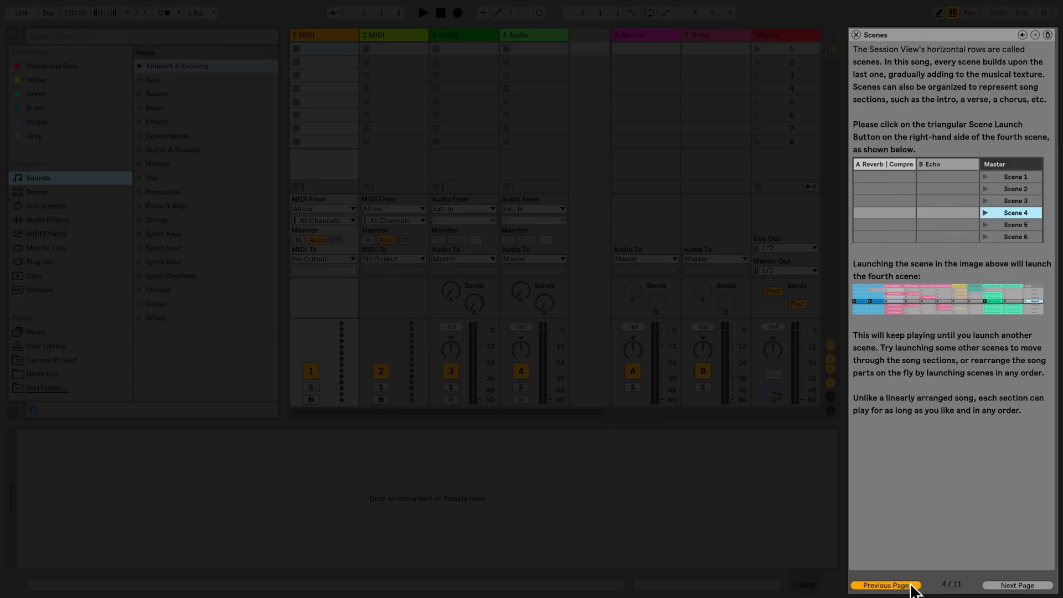
left_click(886, 585)
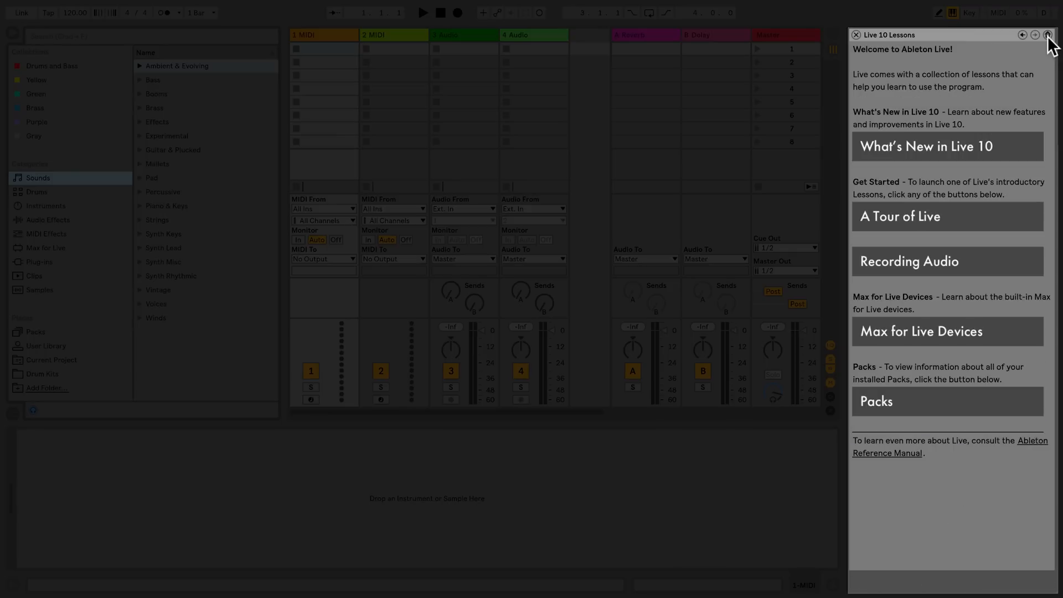
left_click(877, 401)
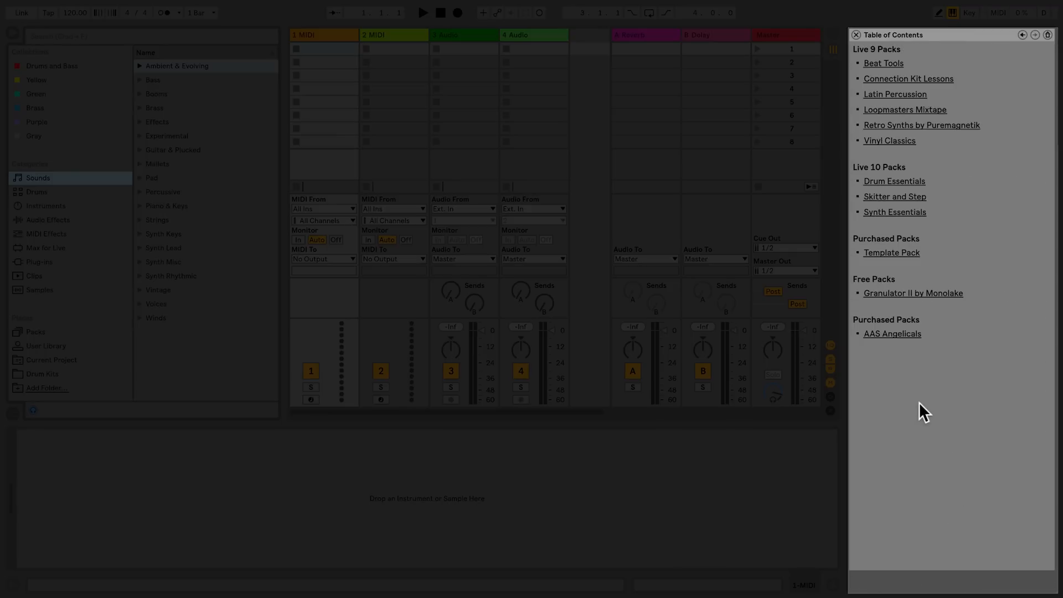
left_click(895, 197)
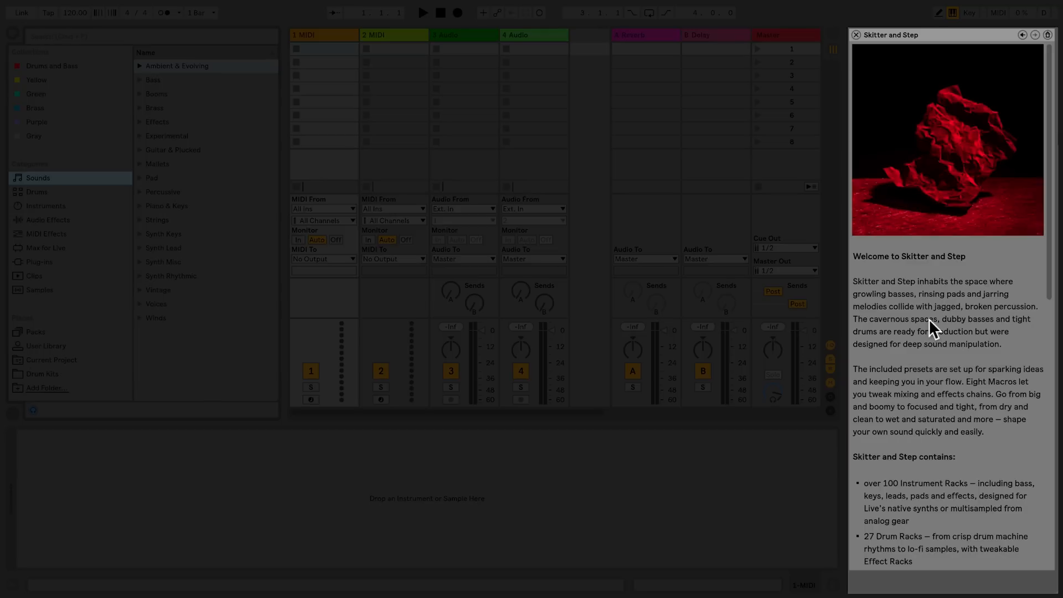
scroll("down", 3)
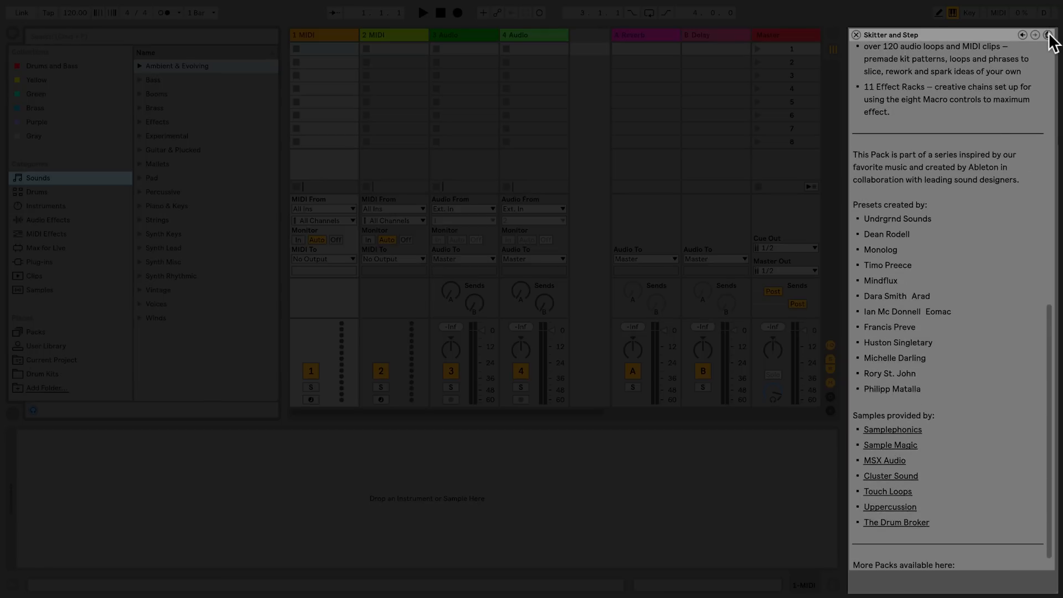
left_click(1022, 35)
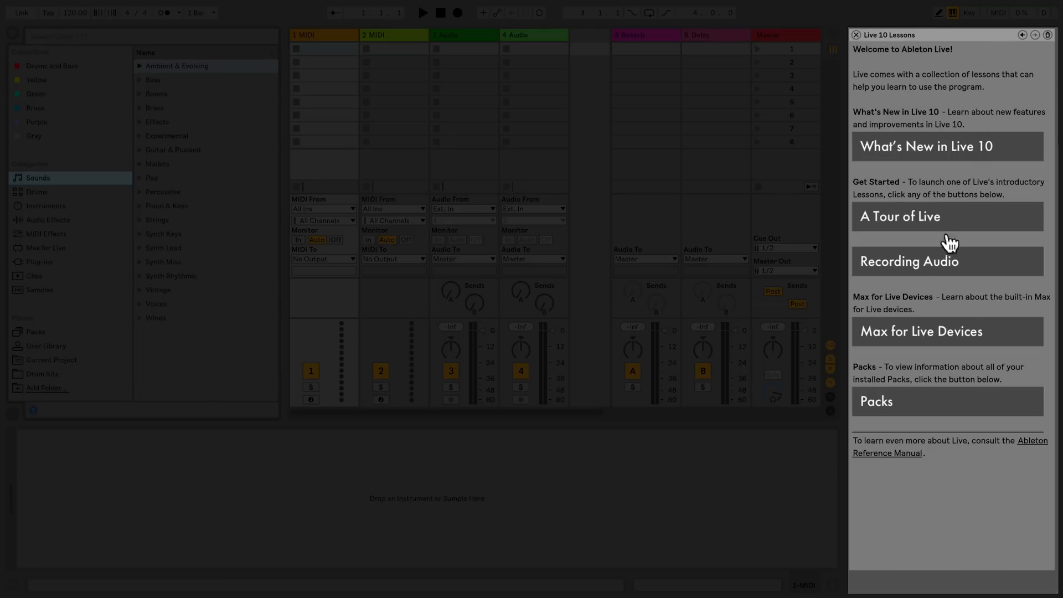
mouse_move(888, 460)
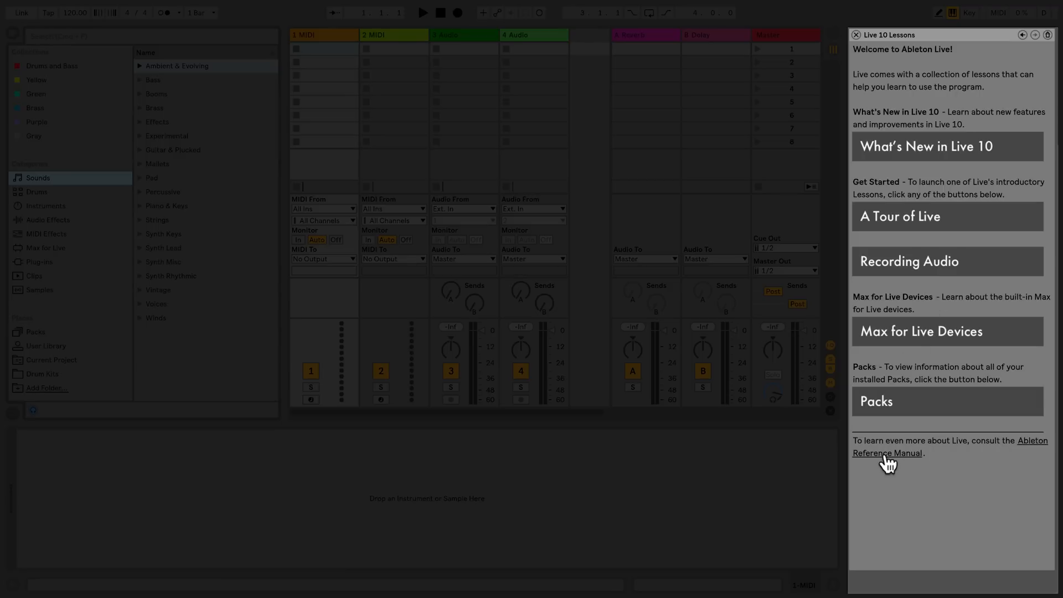
left_click(887, 453)
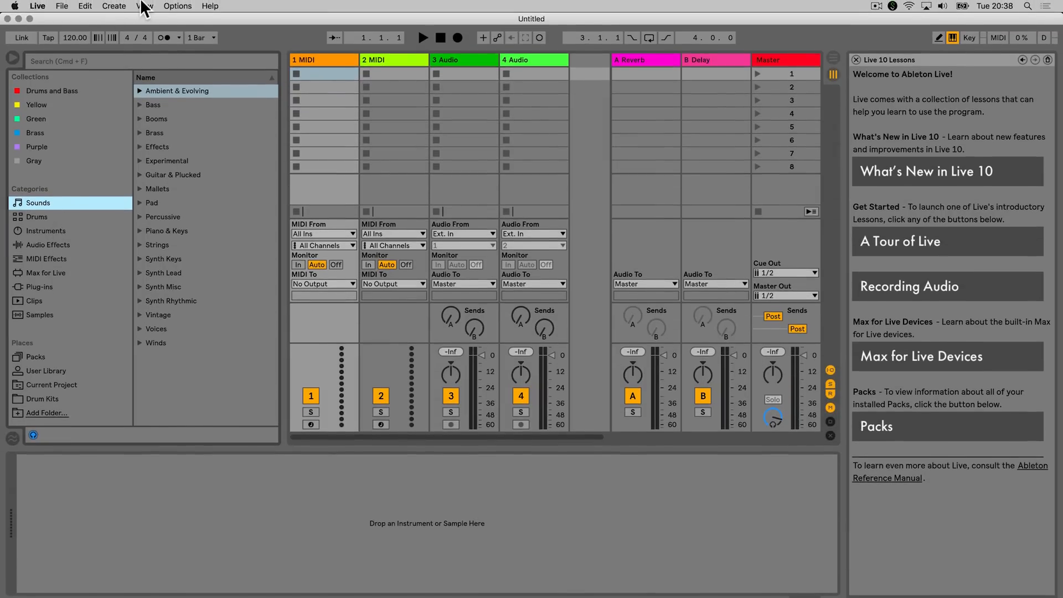
Show the File Manager panel via the View menu, revealing the unsaved set in project Temp-3.
left_click(144, 7)
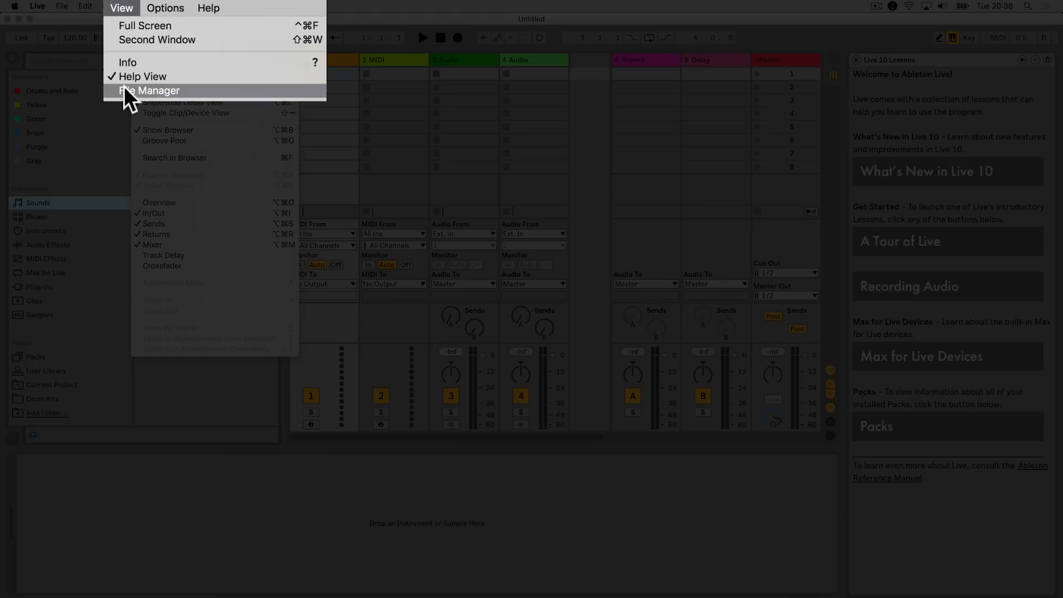
mouse_move(131, 101)
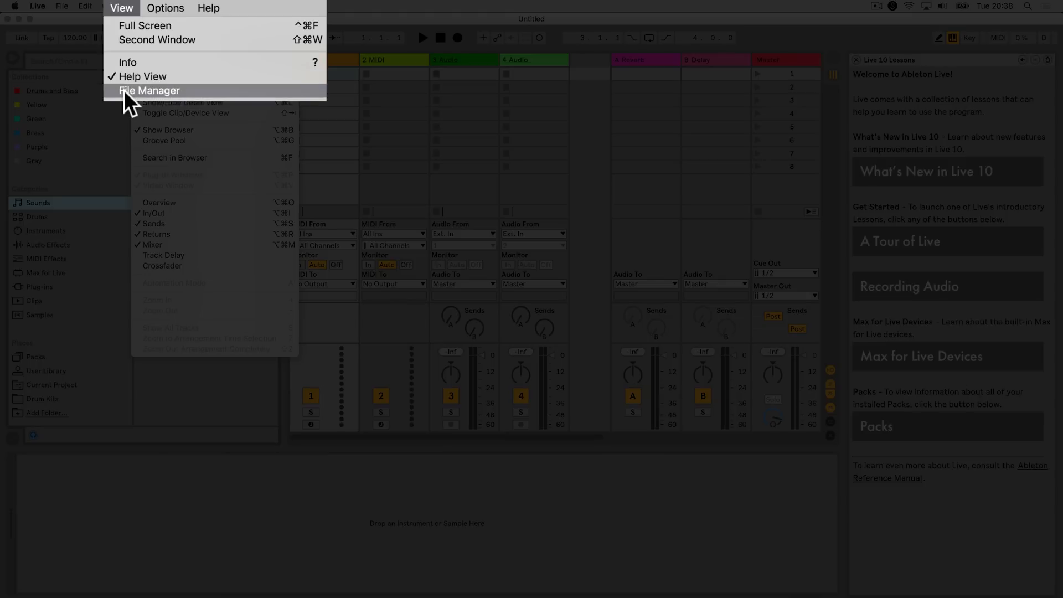
left_click(150, 90)
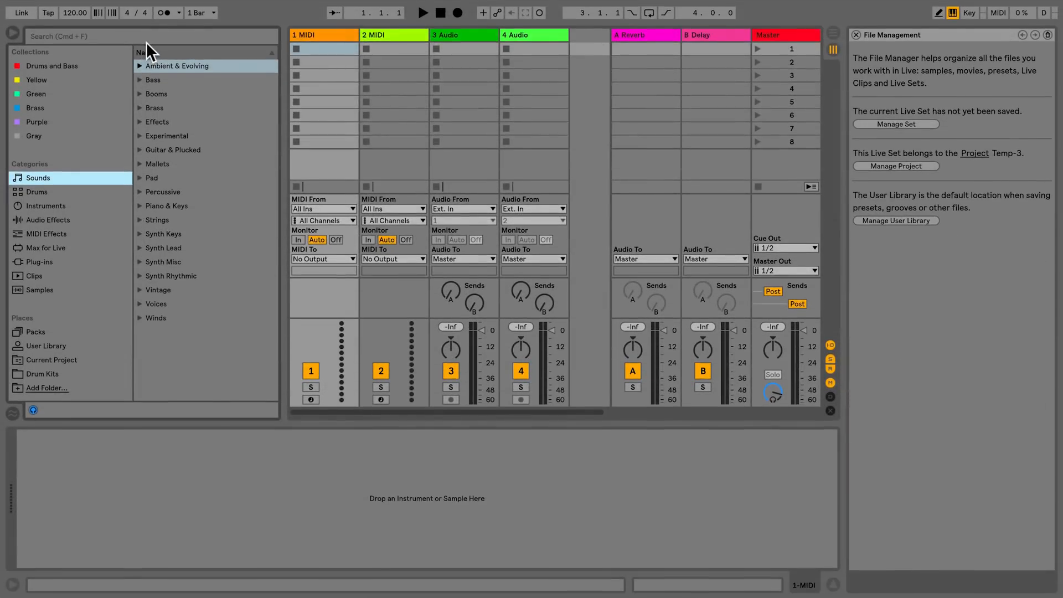